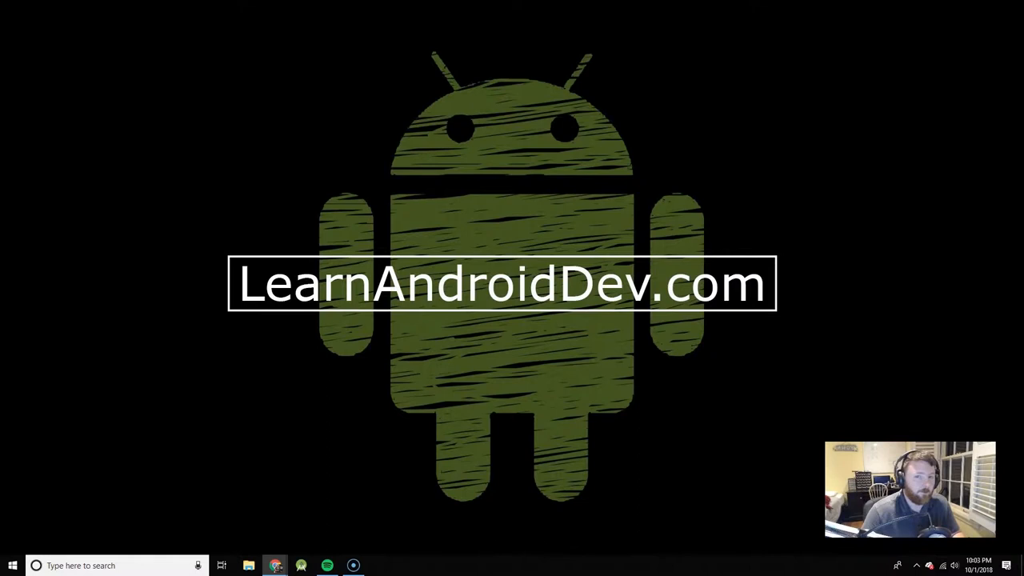
Step: Bring up Google Chrome with the learnandroiddev.com home page loaded
click(275, 566)
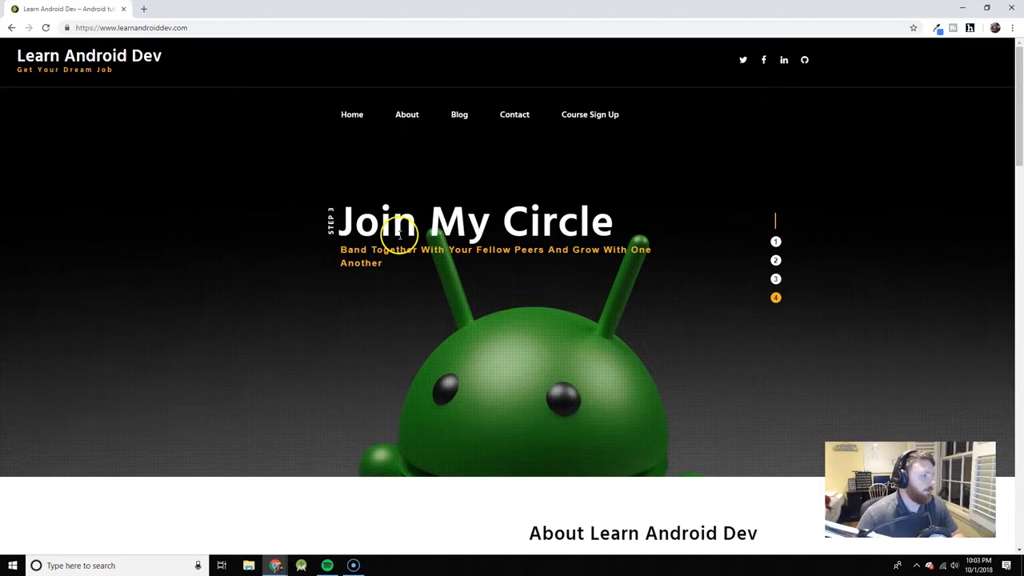
Step: Scroll the home page past About, the feature blurbs and the popular tutorial video to the testimonial and VIP signup
scroll(down, 3)
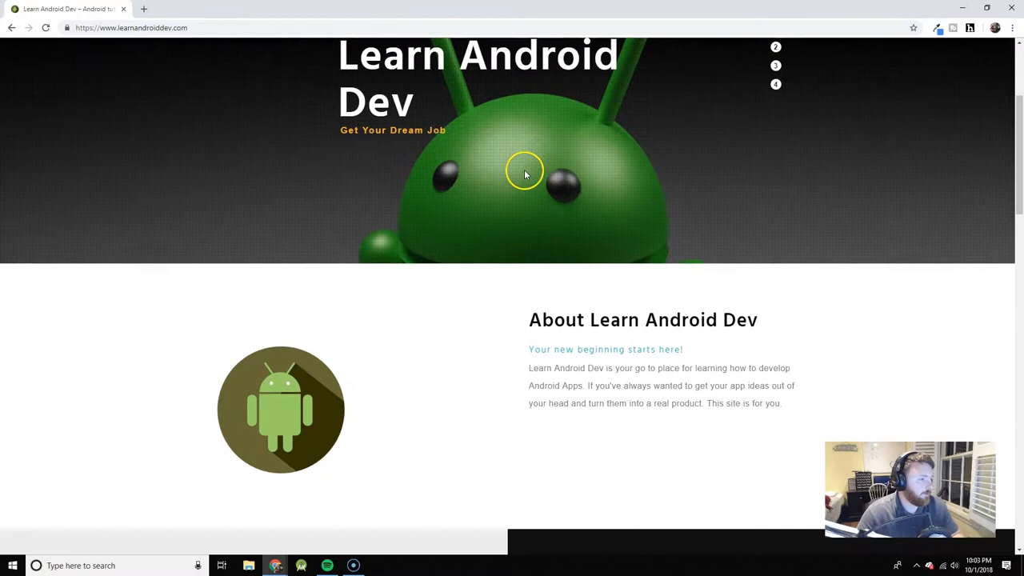
scroll(down, 3)
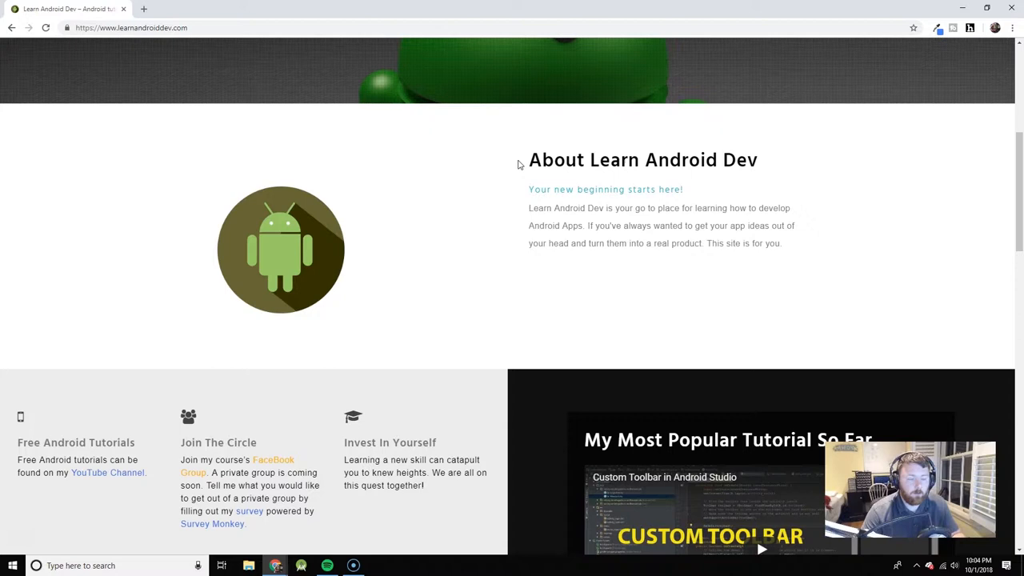
scroll(down, 3)
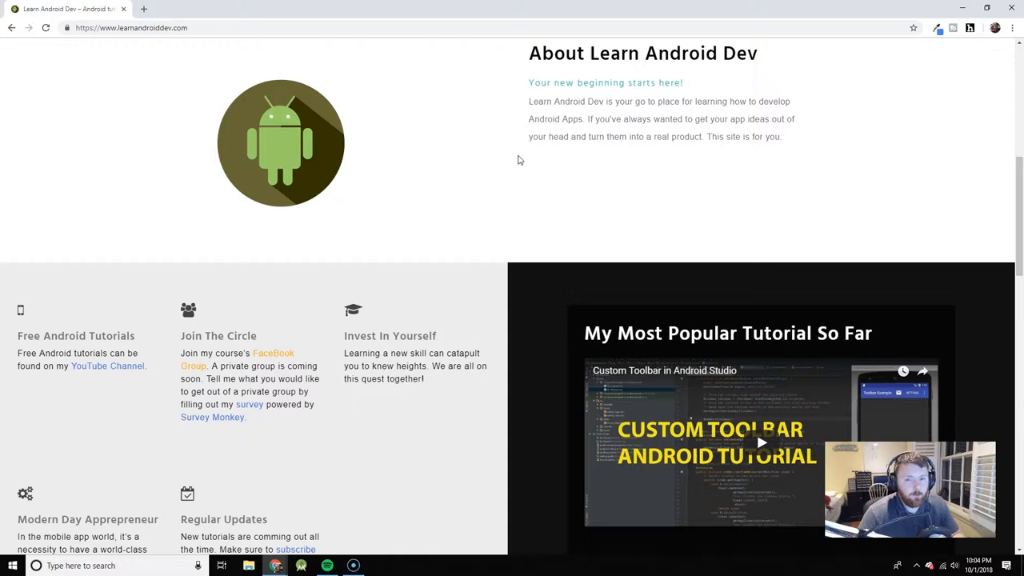
scroll(down, 3)
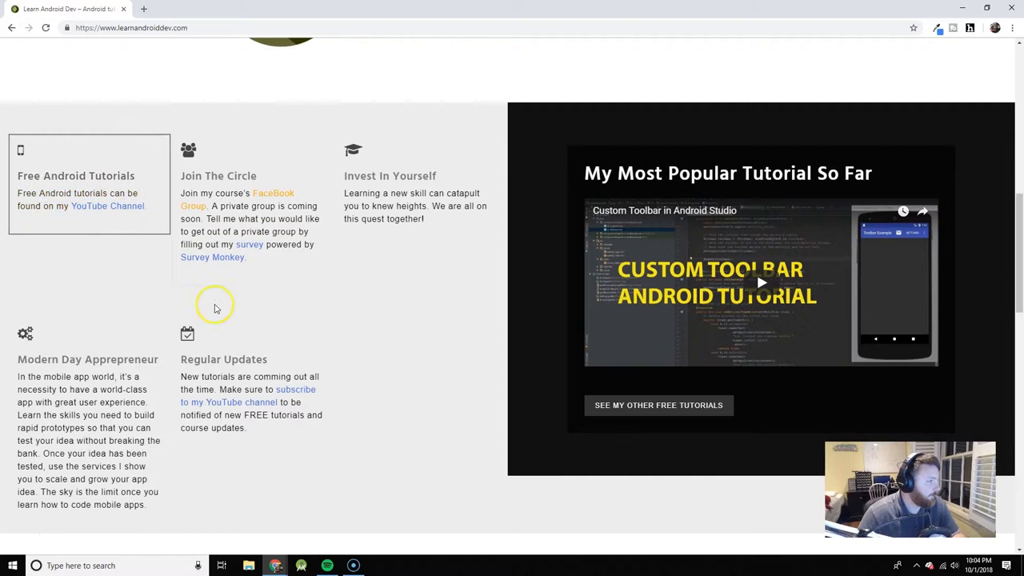
scroll(down, 3)
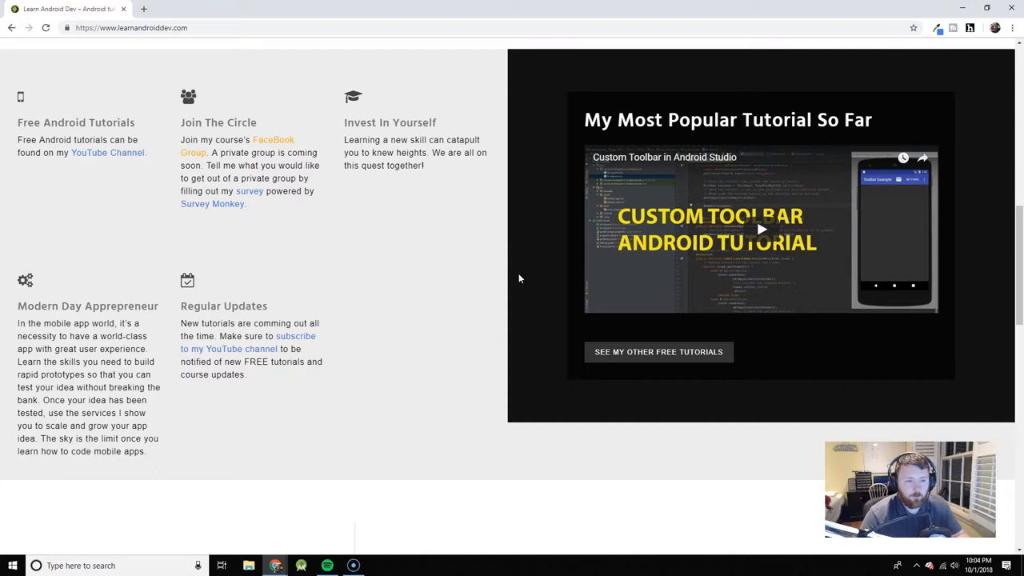
scroll(down, 3)
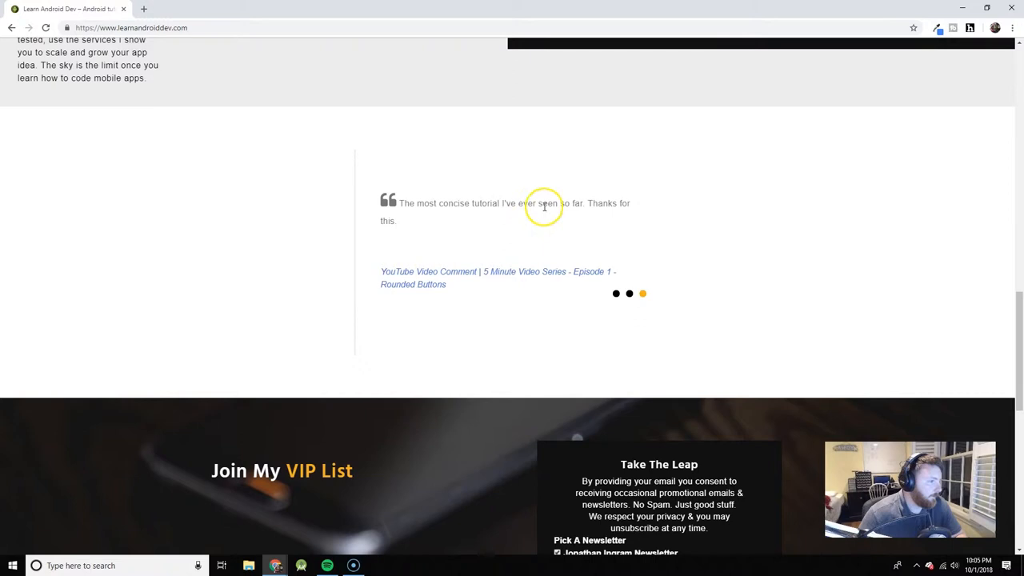
Step: Scroll to the home page footer and go to the About page from the Footer Menu
scroll(down, 3)
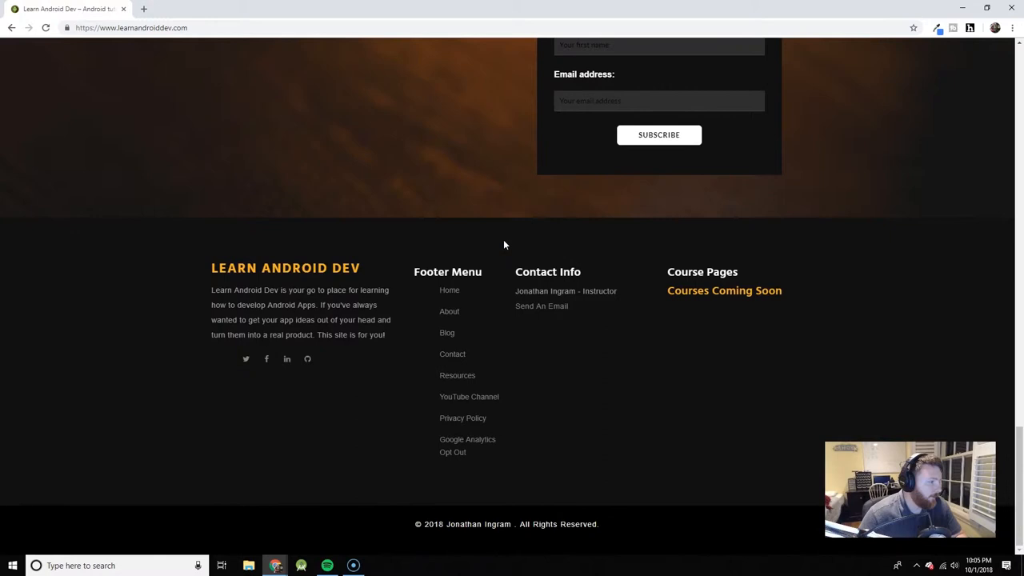
mouse_move(667, 375)
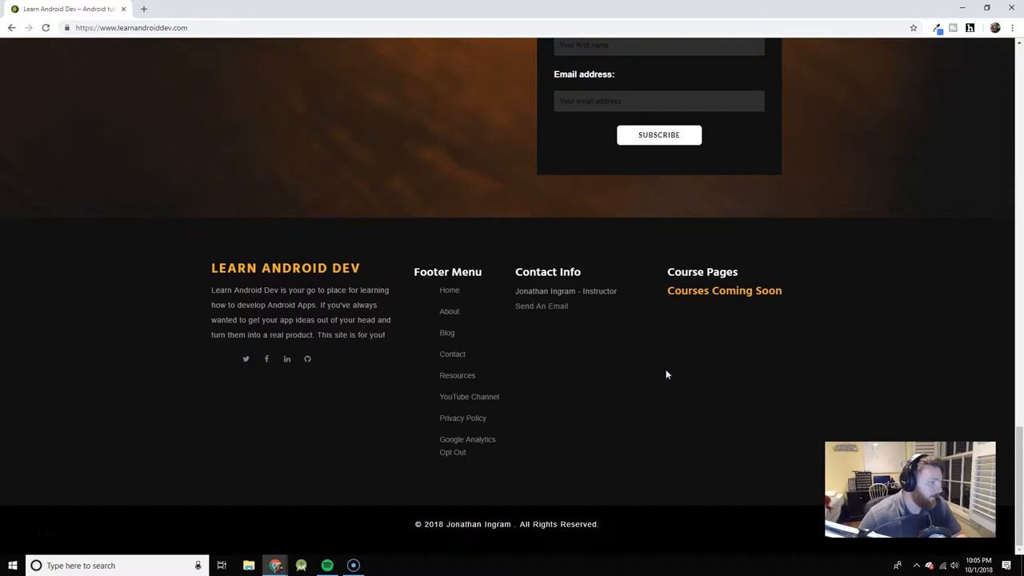
click(448, 310)
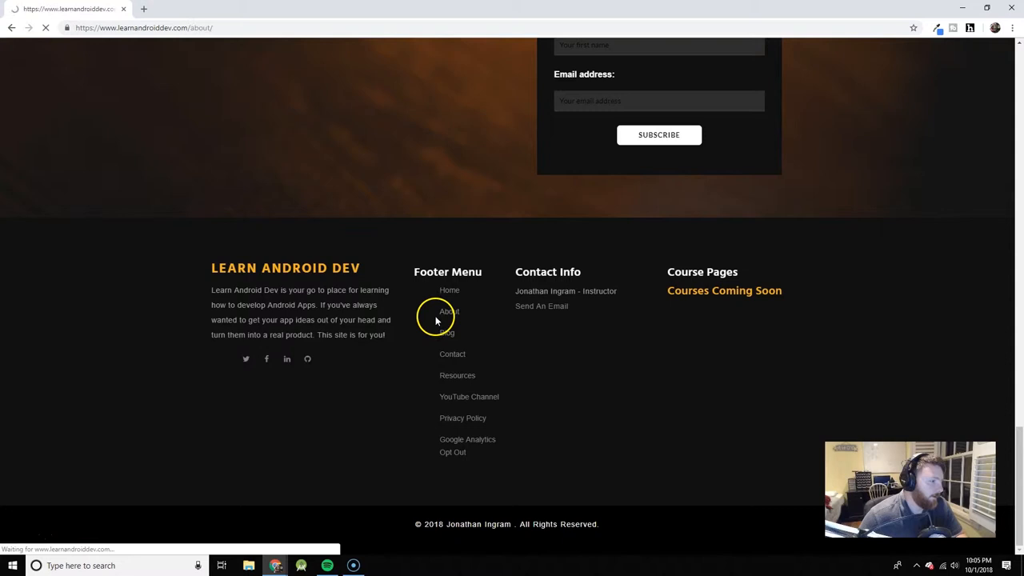
Step: Tour the About page down through its mission, About Me skills and VIP signup to the footer menu and contact info
click(448, 310)
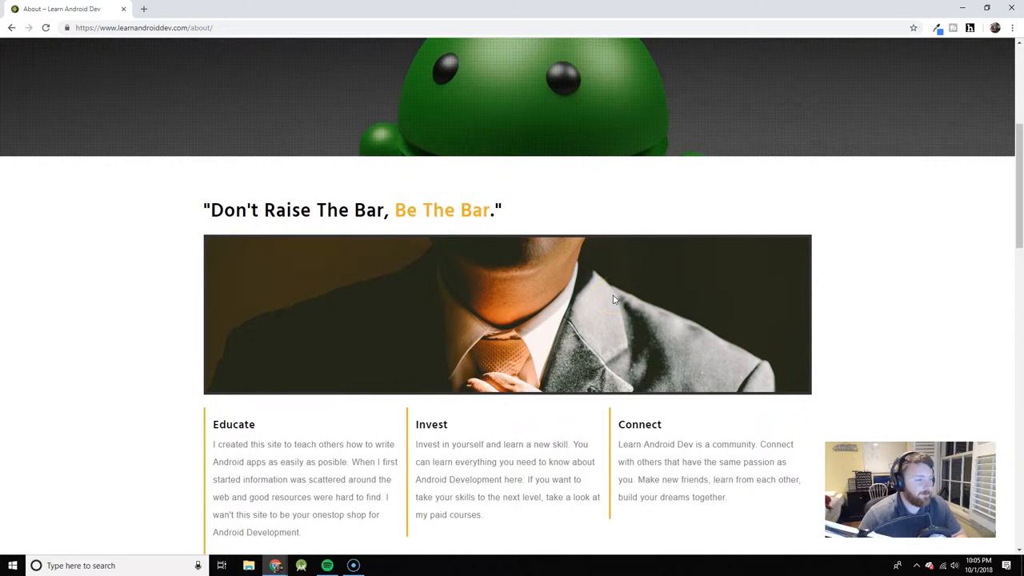
scroll(down, 3)
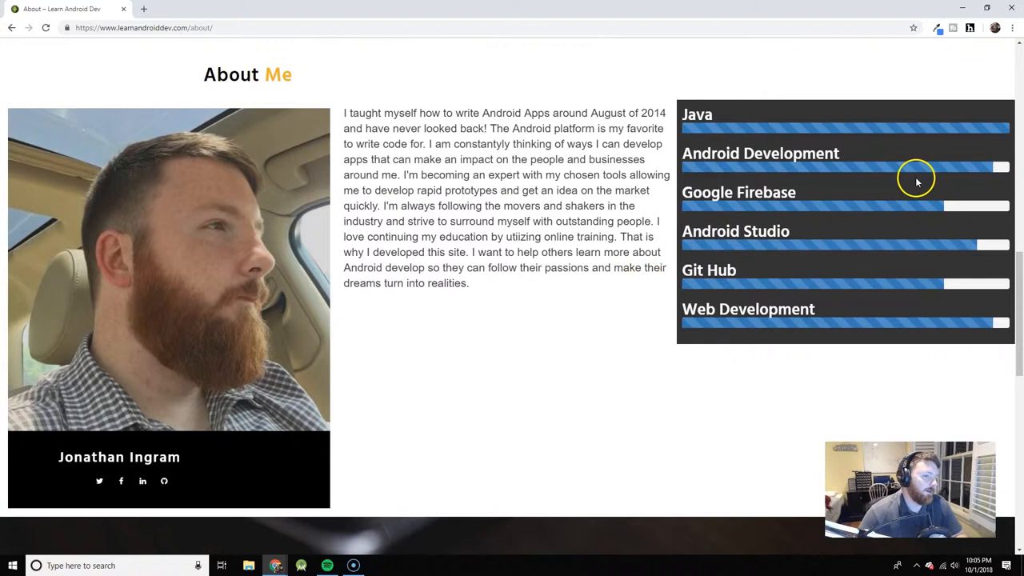
mouse_move(979, 313)
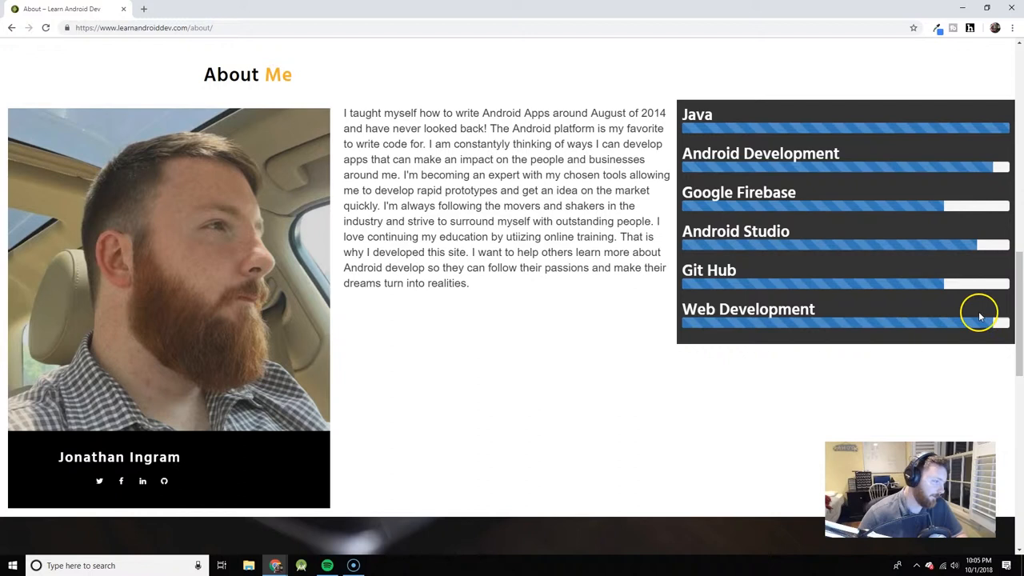
mouse_move(931, 221)
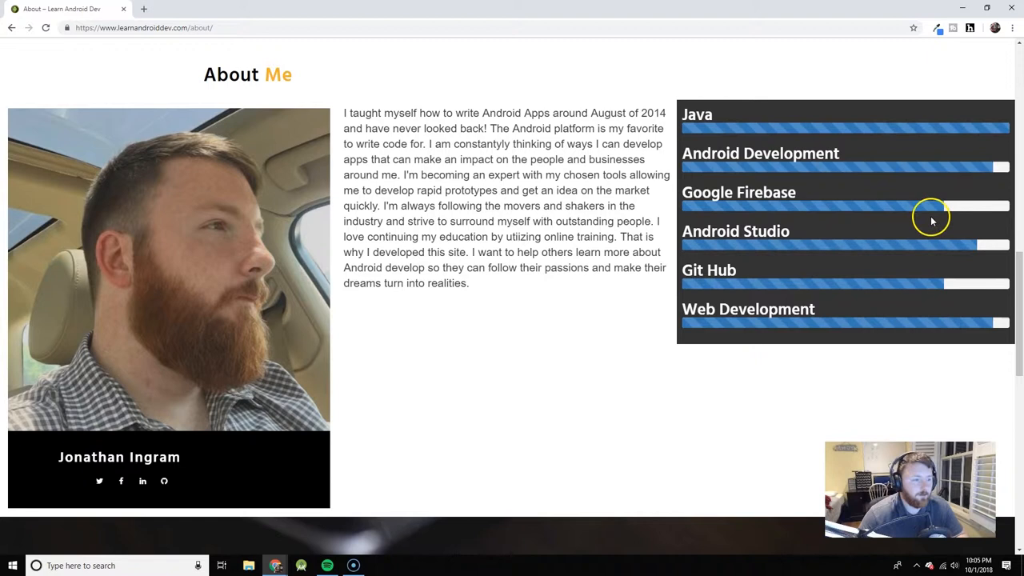
scroll(down, 3)
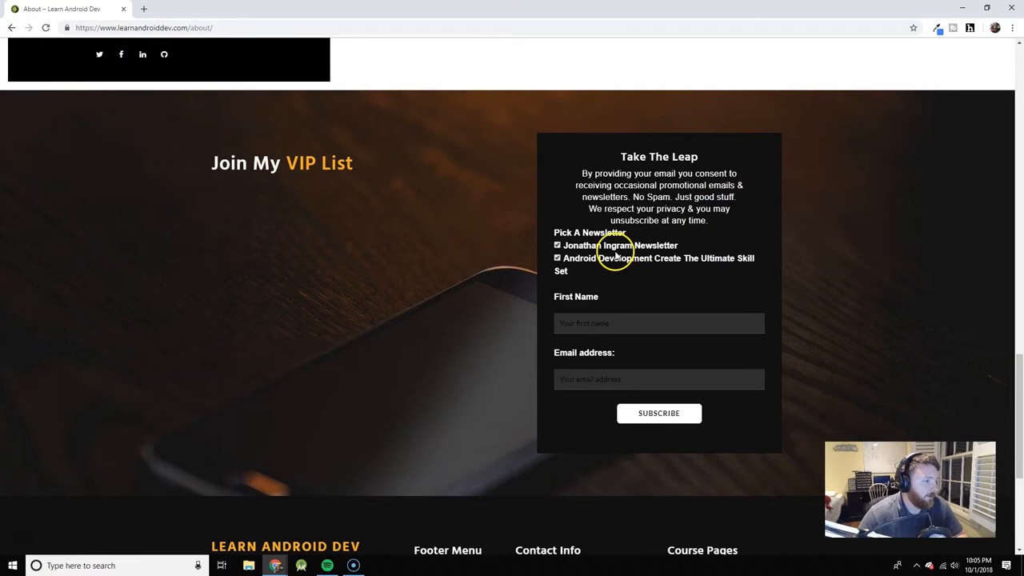
mouse_move(586, 263)
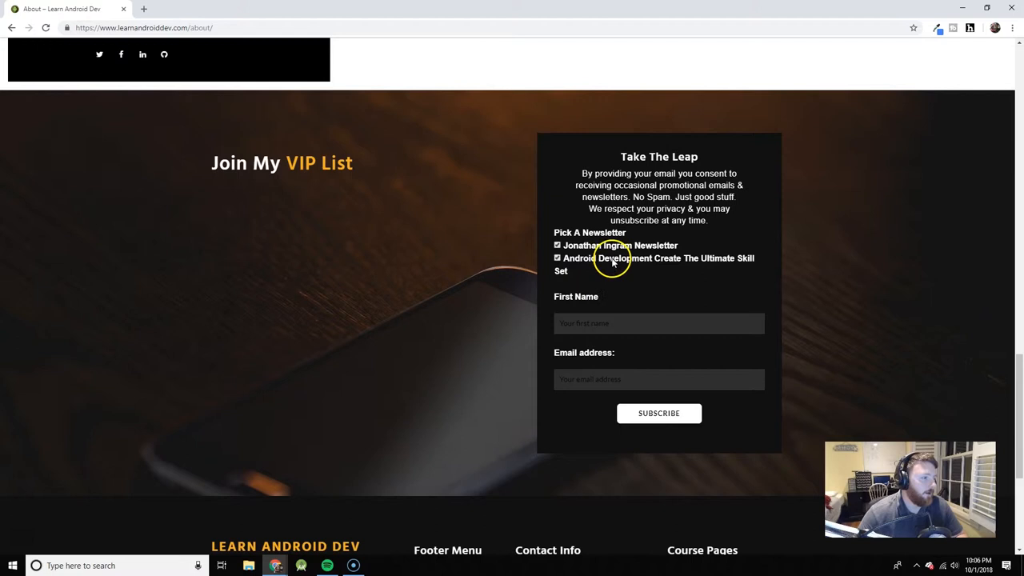
scroll(down, 3)
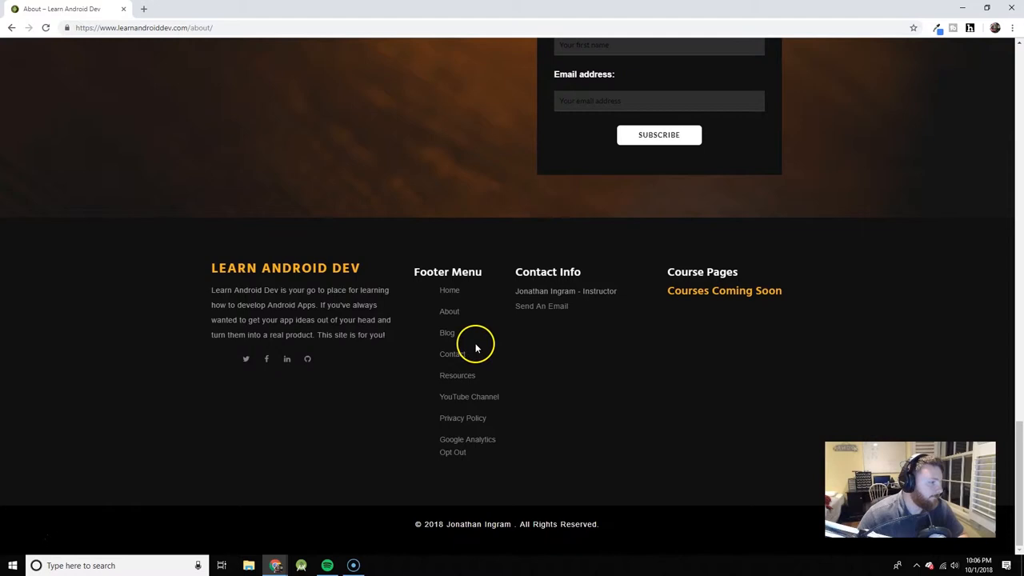
Step: Go to the Blog page, scroll its tiles, and view the BlueHost Web Hosting info on the Resources page
click(448, 331)
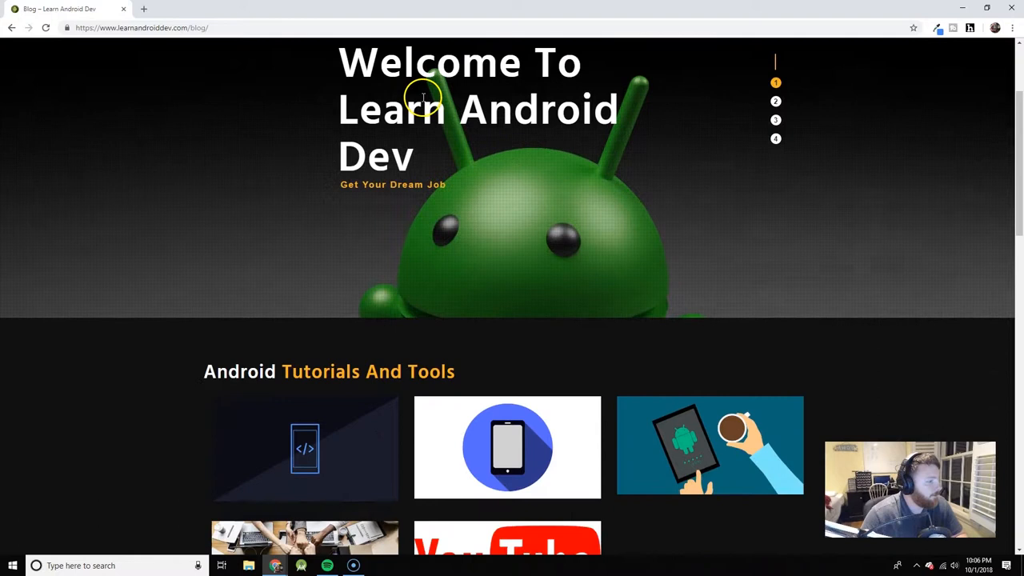
scroll(down, 3)
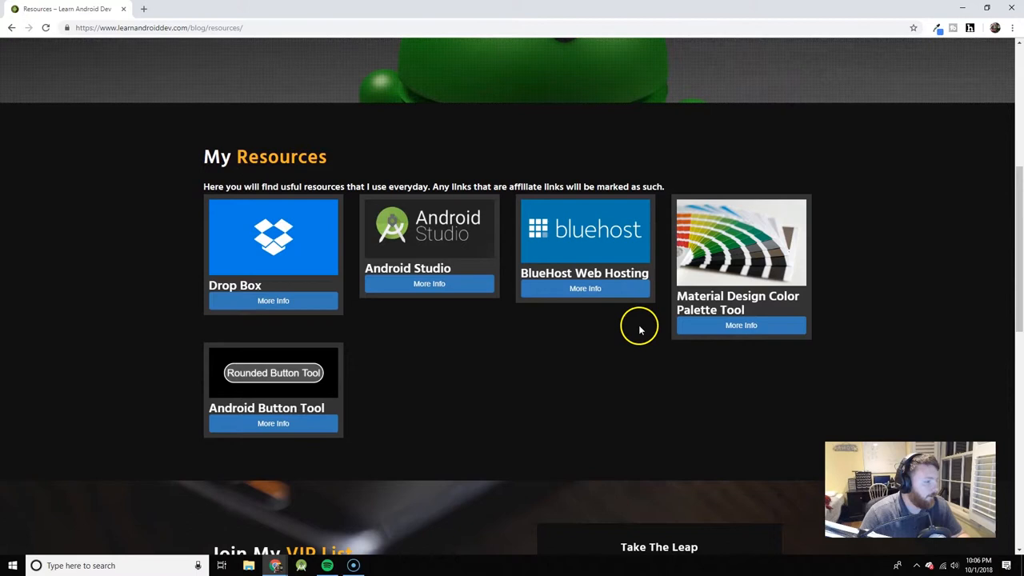
mouse_move(272, 301)
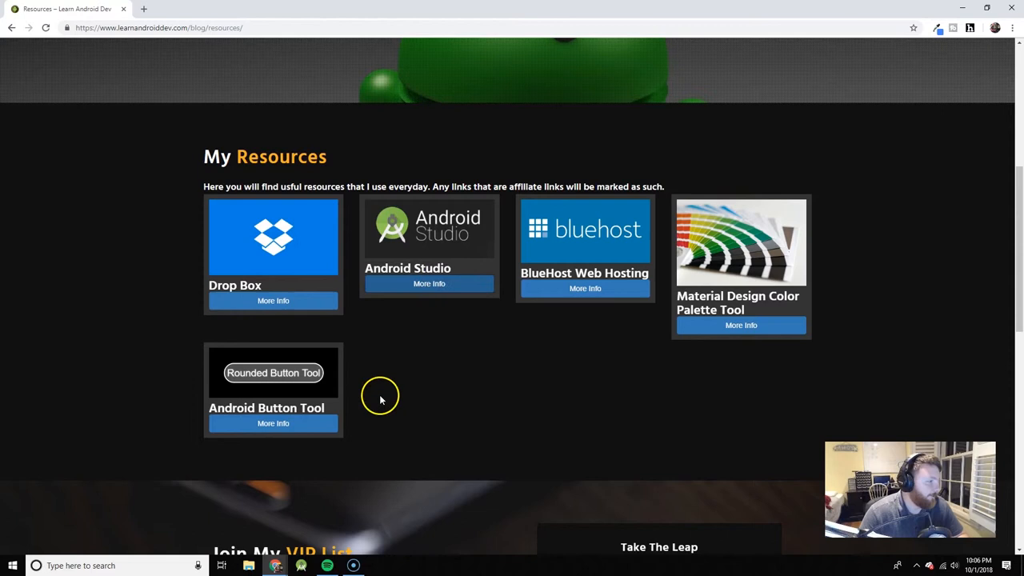
mouse_move(585, 288)
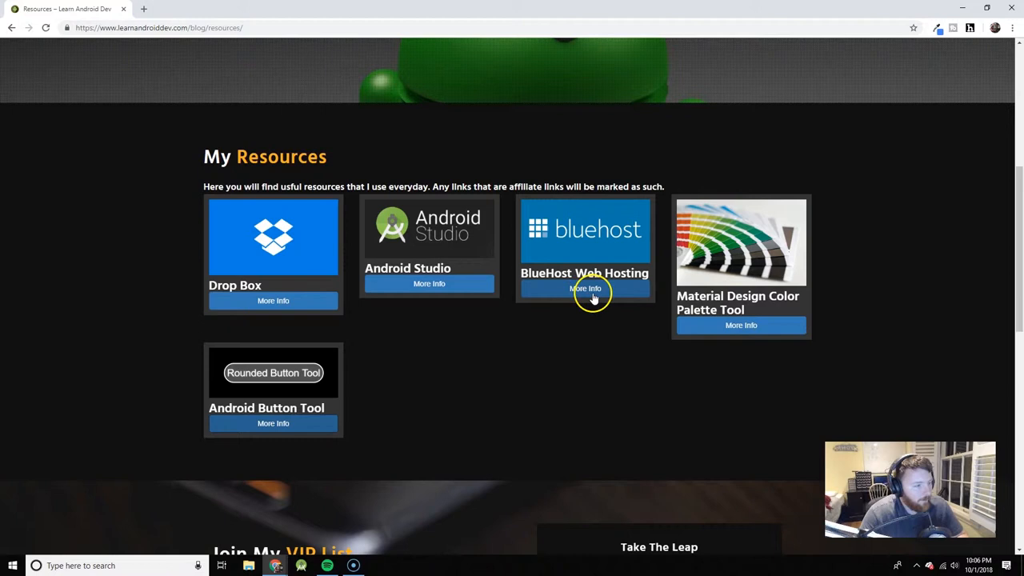
click(585, 288)
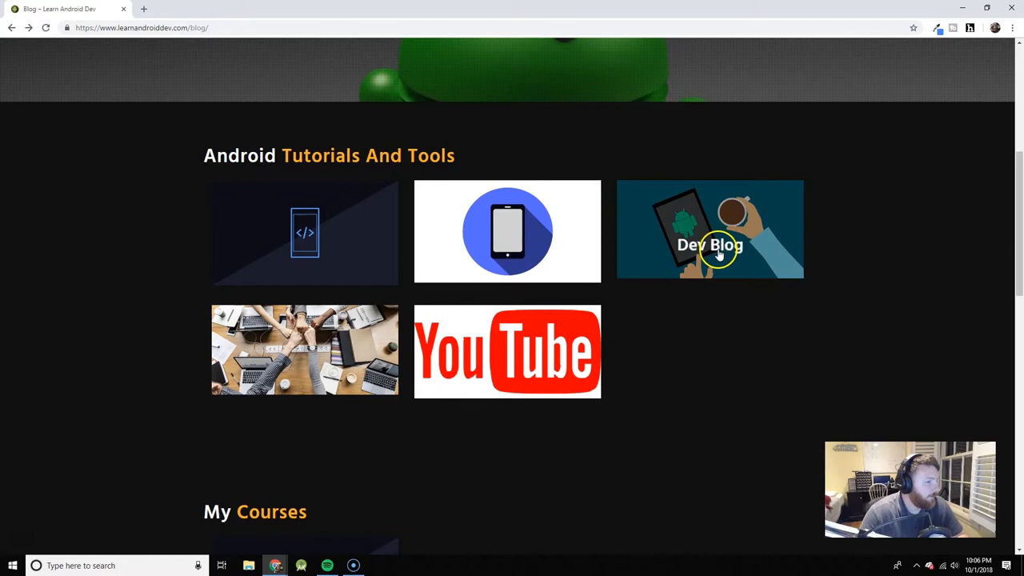
Step: Go into the Dev Blog posts and scroll the Welcome! post
click(711, 246)
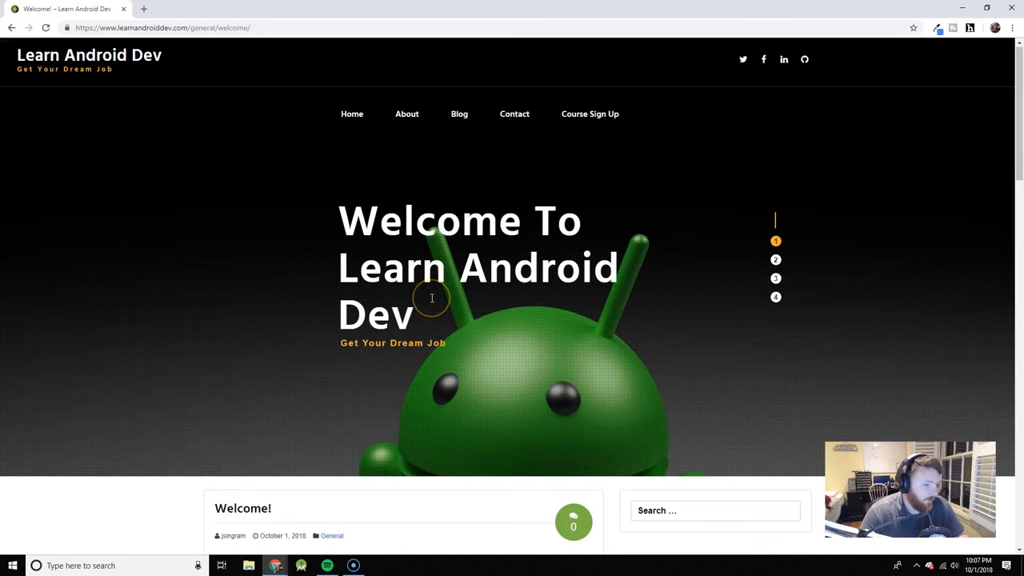
scroll(down, 3)
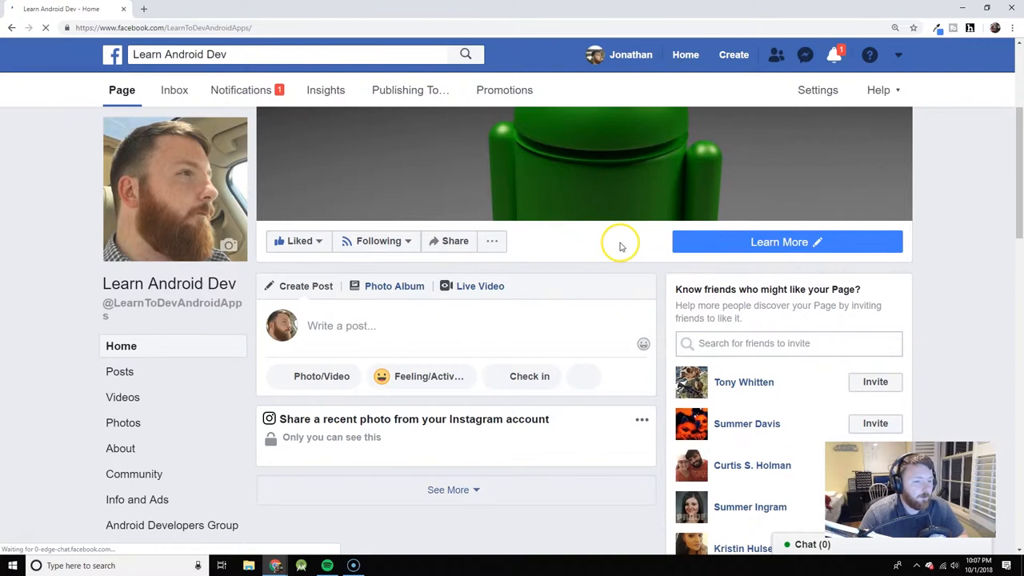
Step: Scroll the Learn Android Dev Facebook page down to its Our Story section
scroll(down, 3)
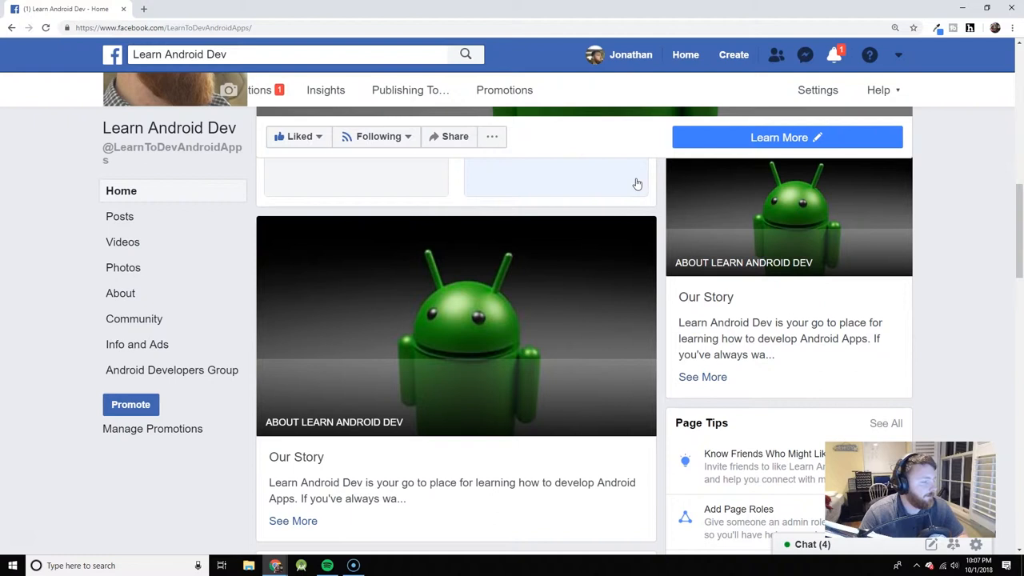
scroll(down, 3)
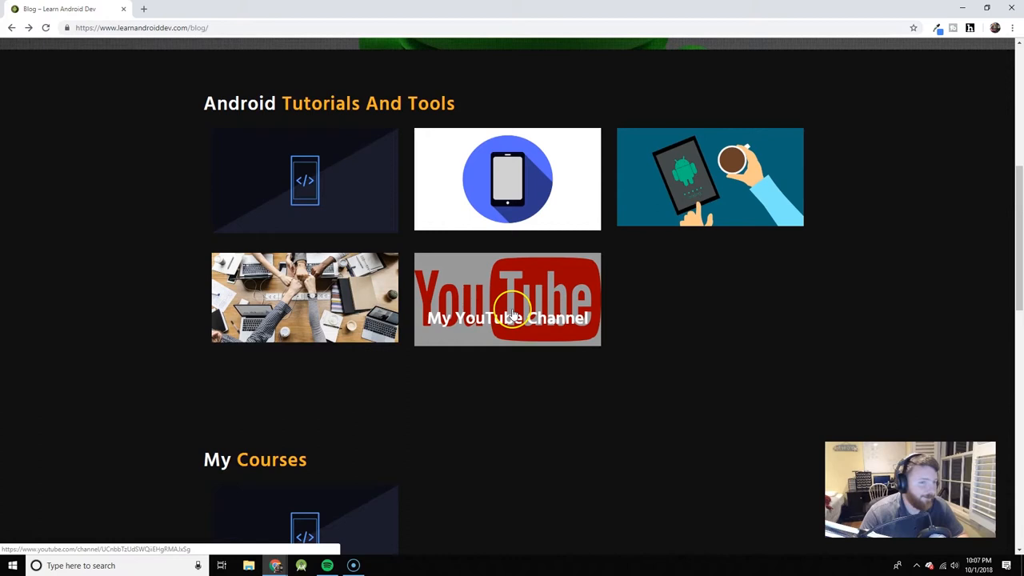
Step: Scroll the Blog page through YouTube, My Courses and the footer, return to the top, and go to the Contact page
scroll(down, 3)
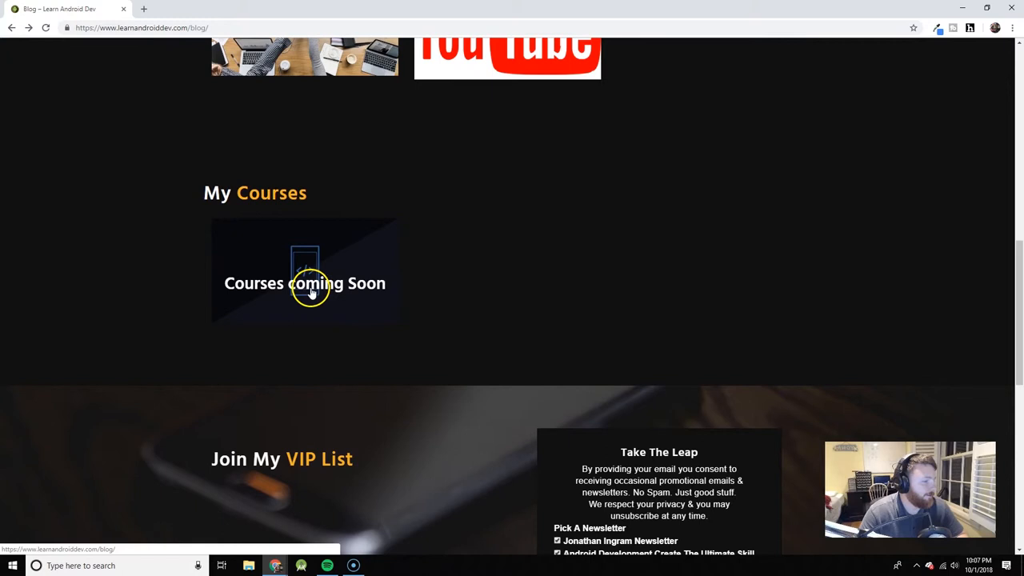
scroll(down, 3)
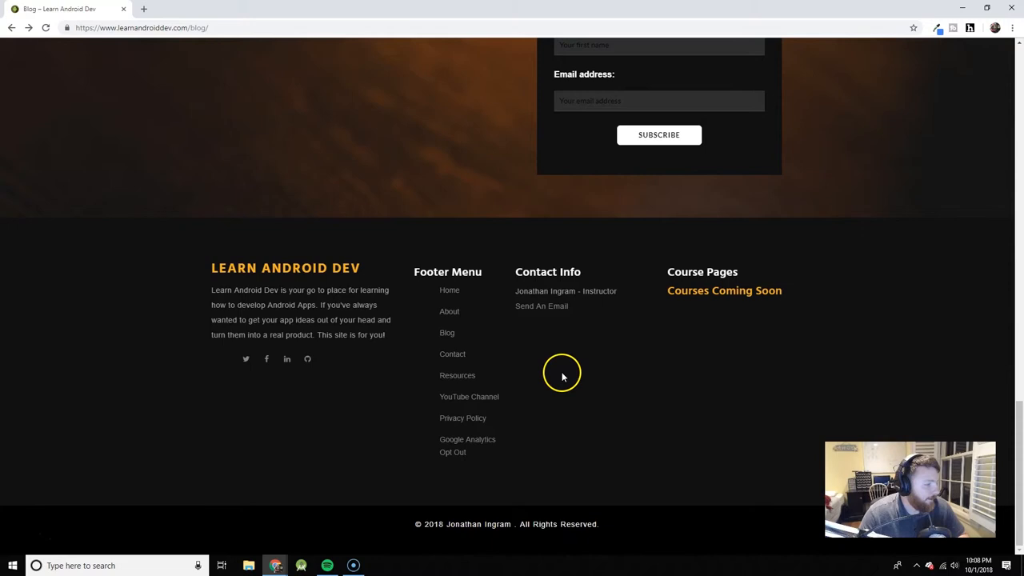
mouse_move(540, 305)
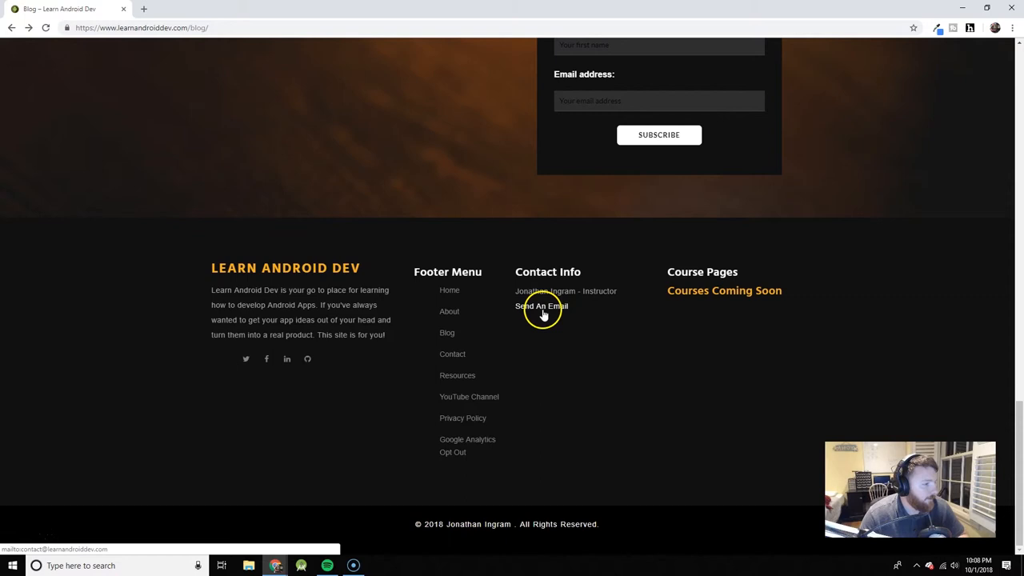
scroll(up, 3)
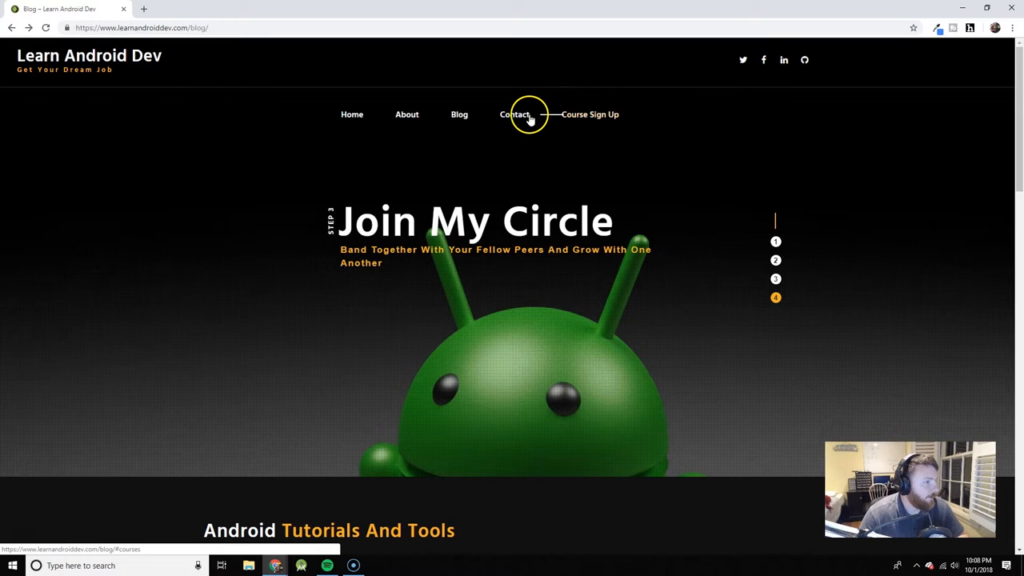
click(515, 115)
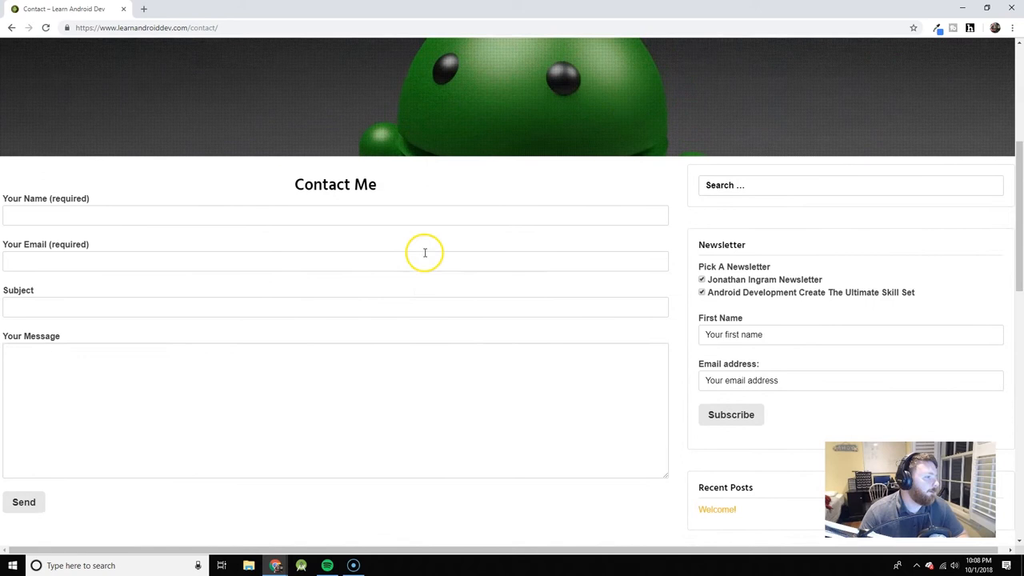
mouse_move(438, 250)
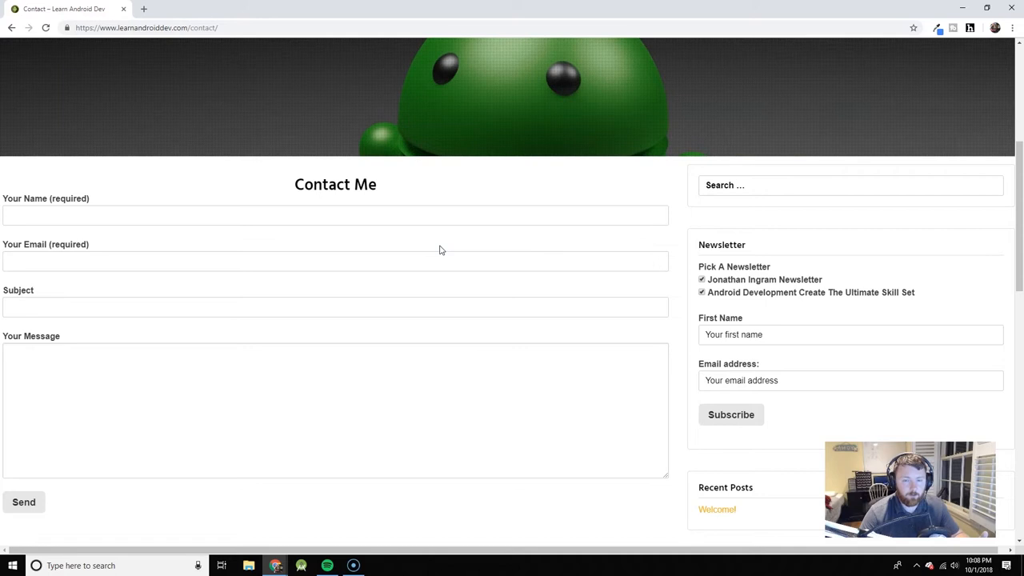
Step: Scroll the Contact page back up to the Educate Yourself banner above the Contact Me form
scroll(up, 3)
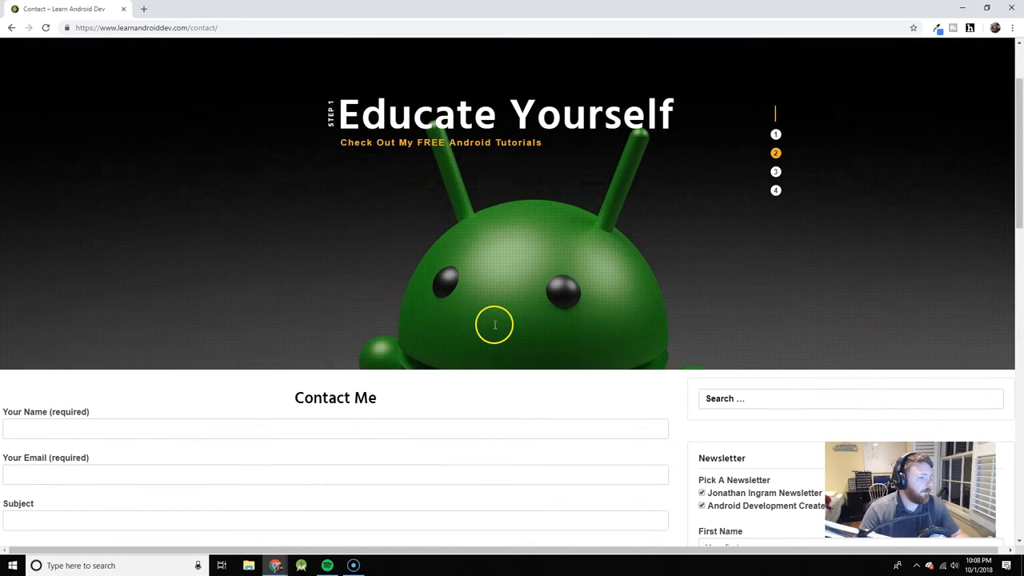